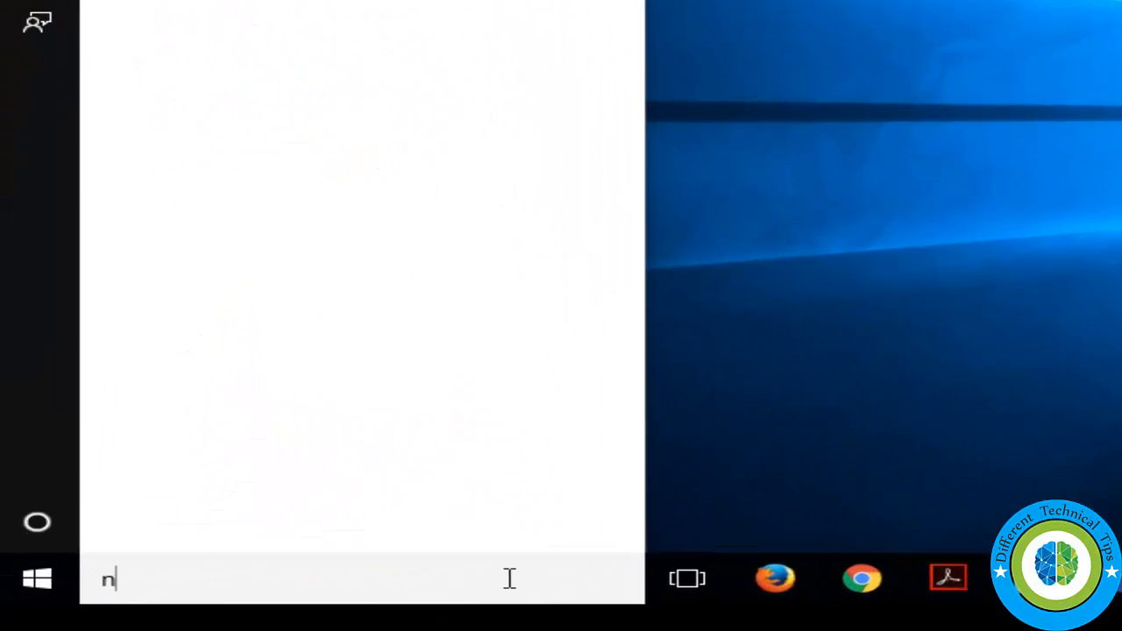
- Search for netplwiz from the taskbar to launch the User Accounts tool
type("etplwiz")
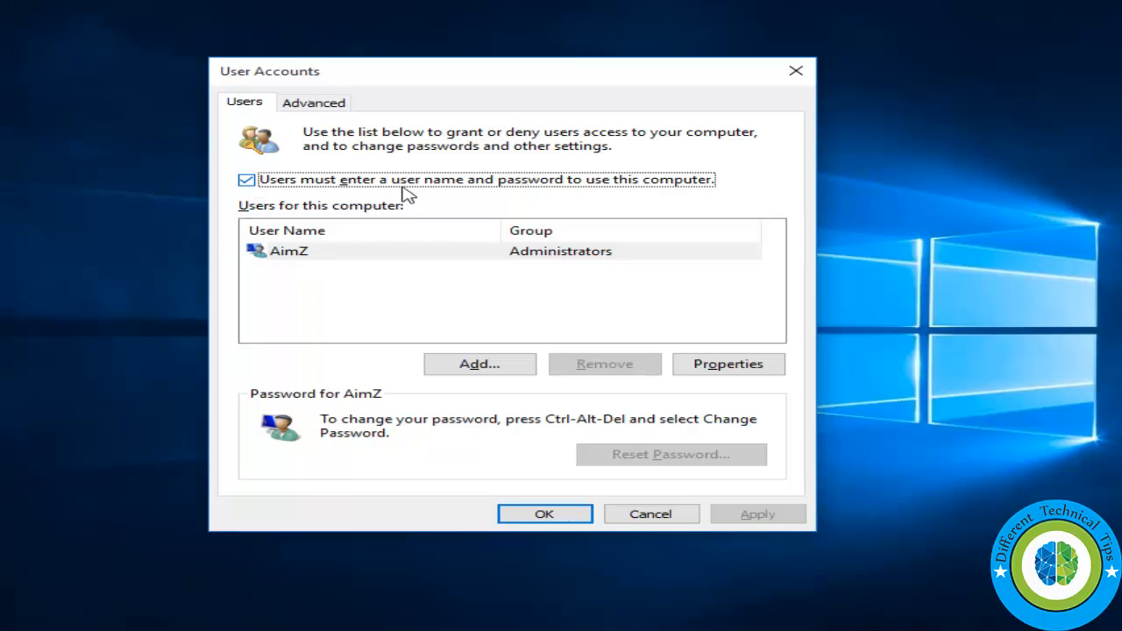
mouse_move(354, 185)
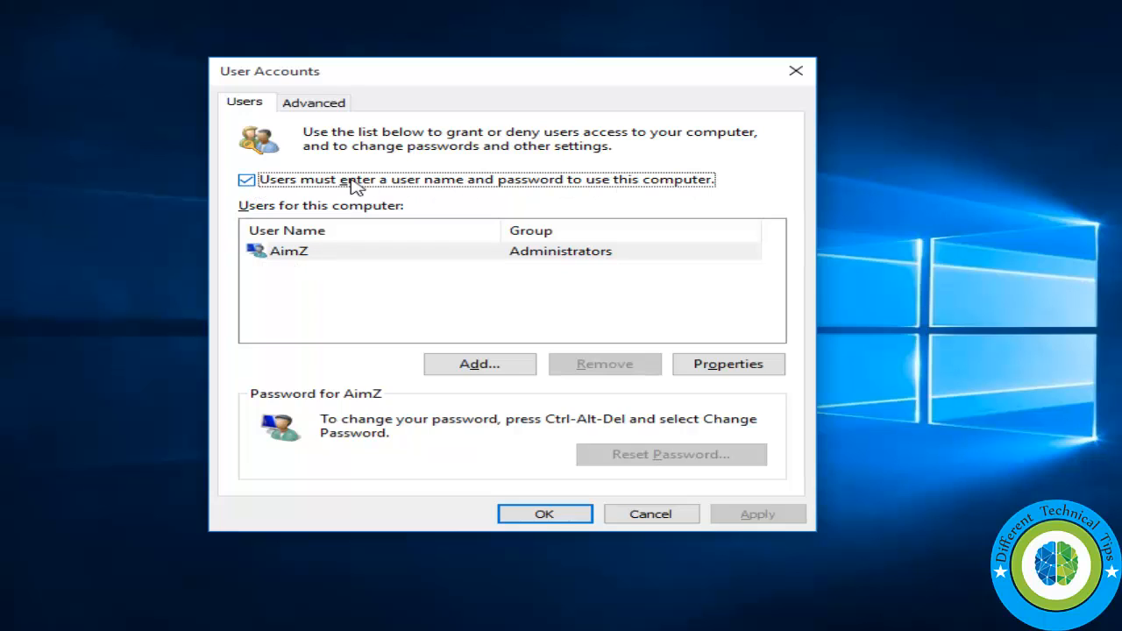
- Turn off 'Users must enter a user name and password', confirm the automatic sign-in credentials and close User Accounts
left_click(246, 178)
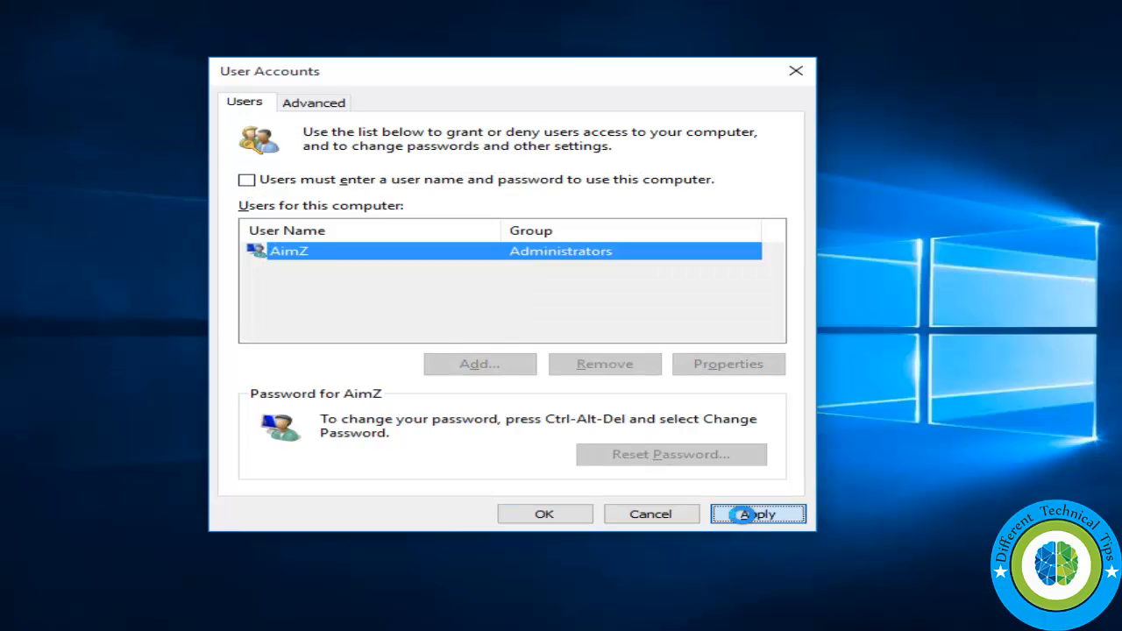
left_click(757, 514)
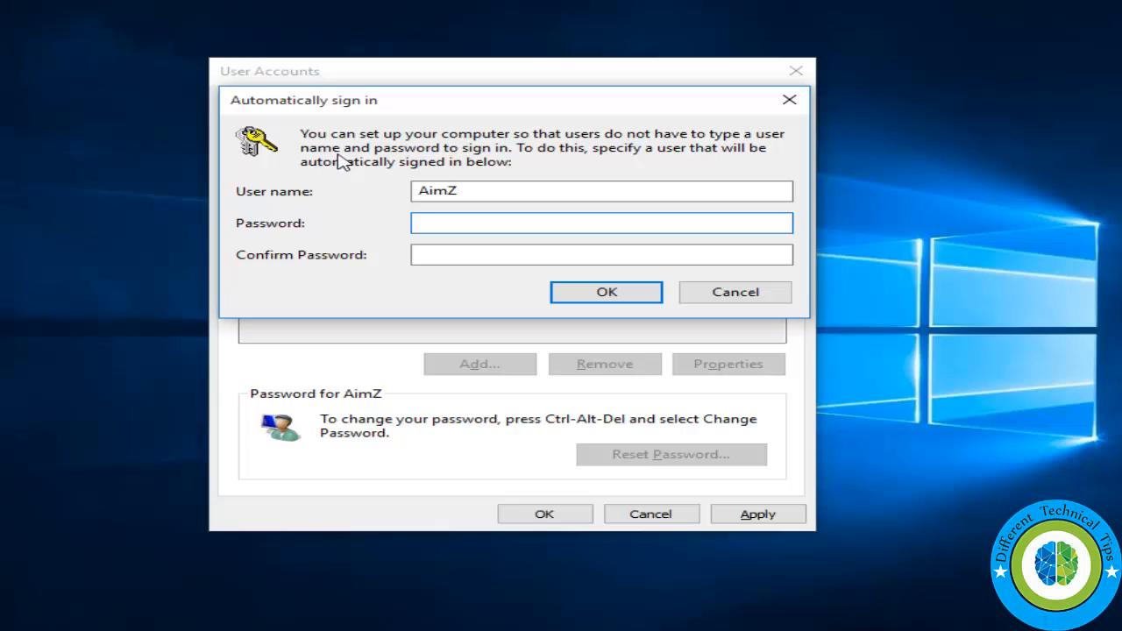
left_click(601, 223)
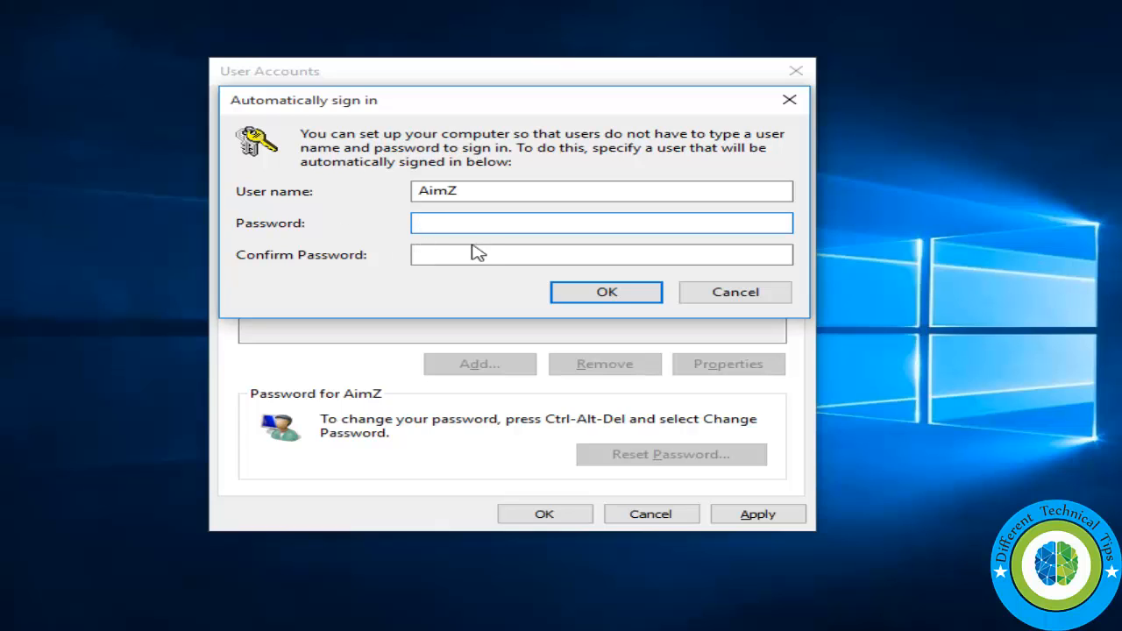
left_click(601, 255)
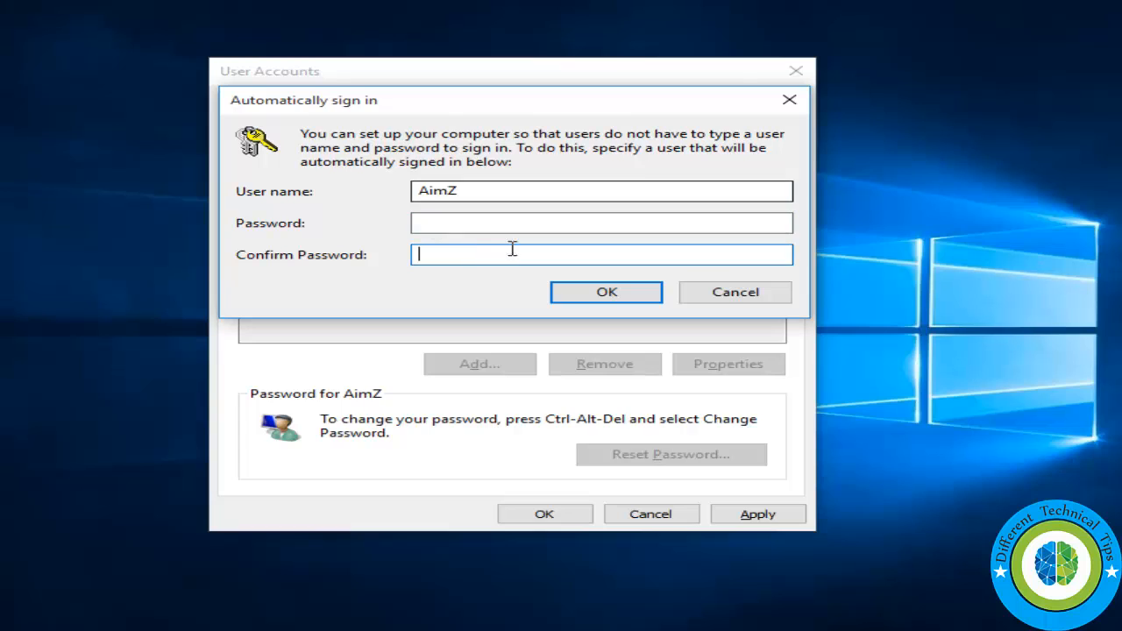
mouse_move(588, 254)
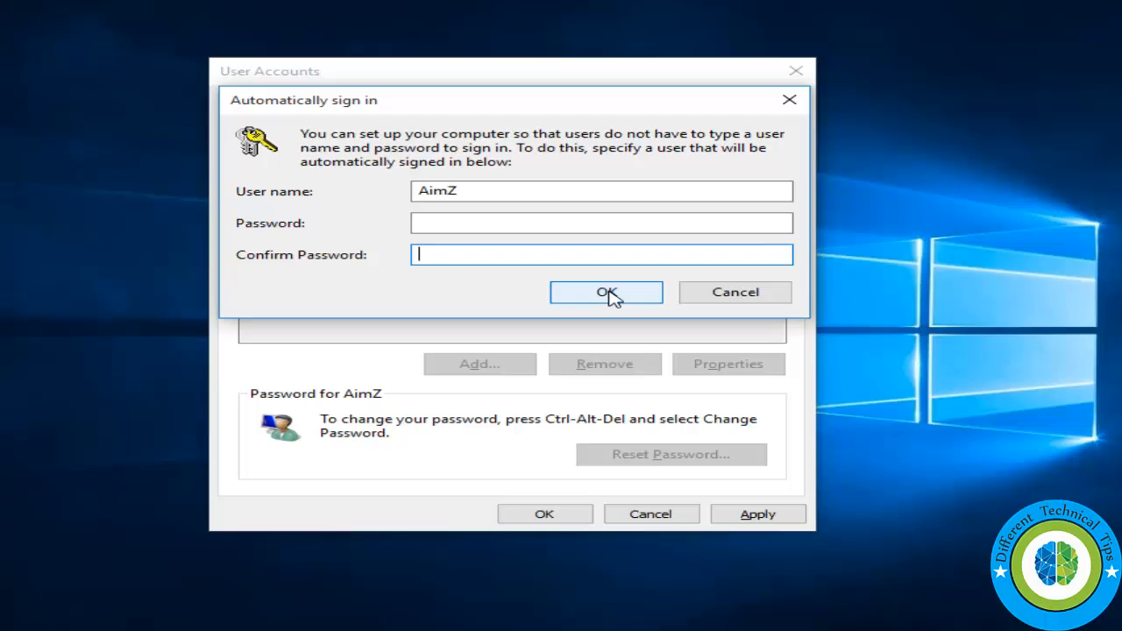
left_click(606, 291)
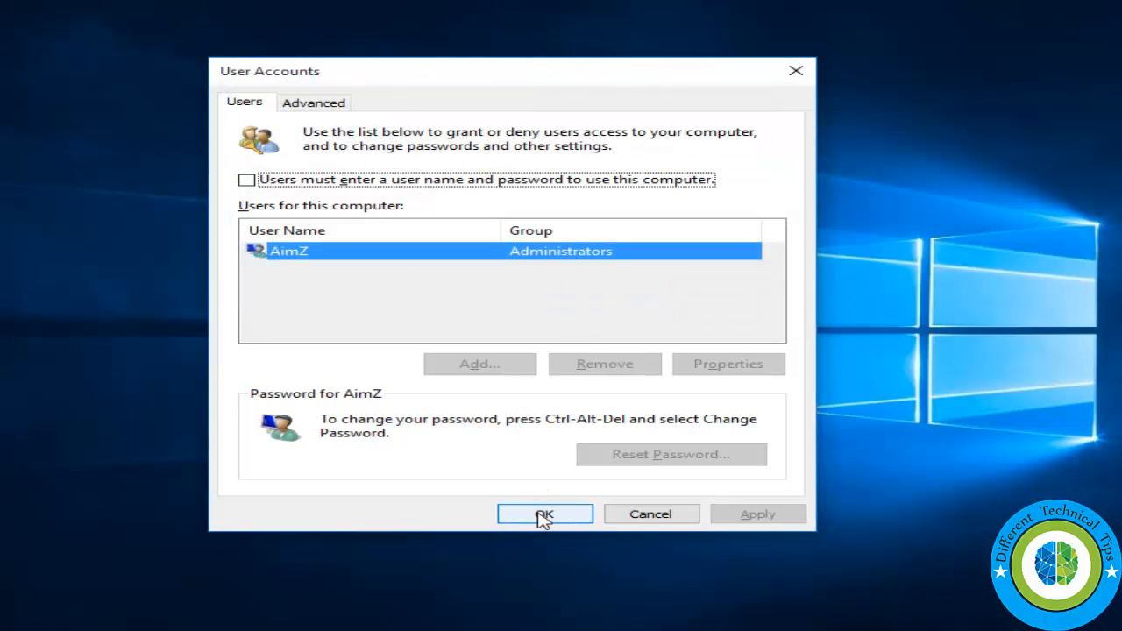
left_click(543, 514)
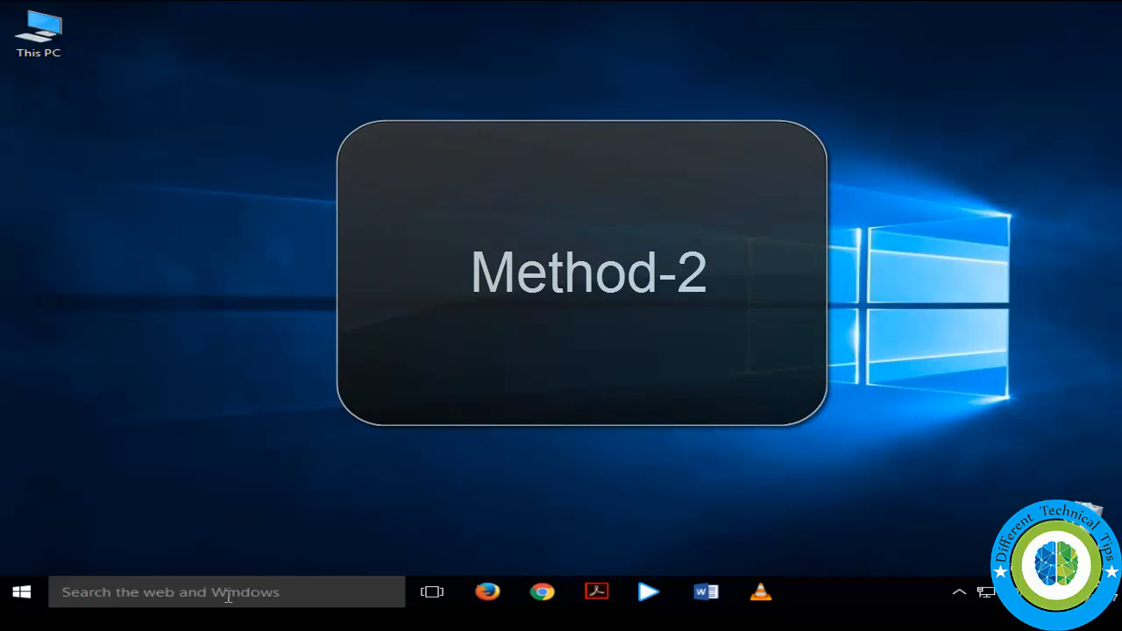
- Search for gpedit.msc from the taskbar to launch the Local Group Policy Editor
left_click(226, 593)
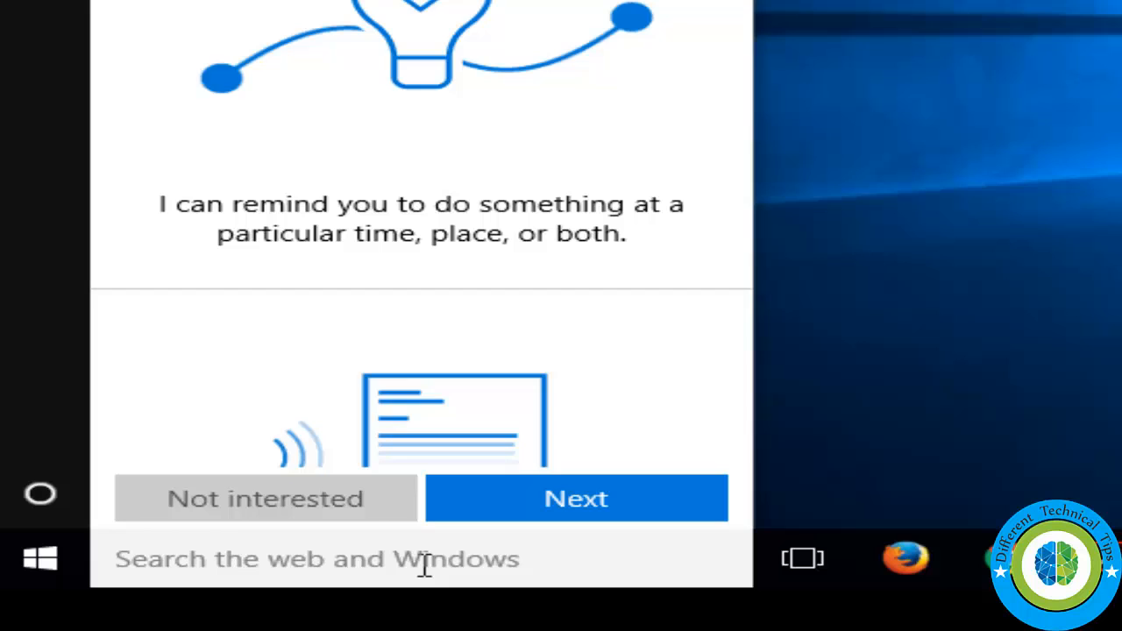
type("gp")
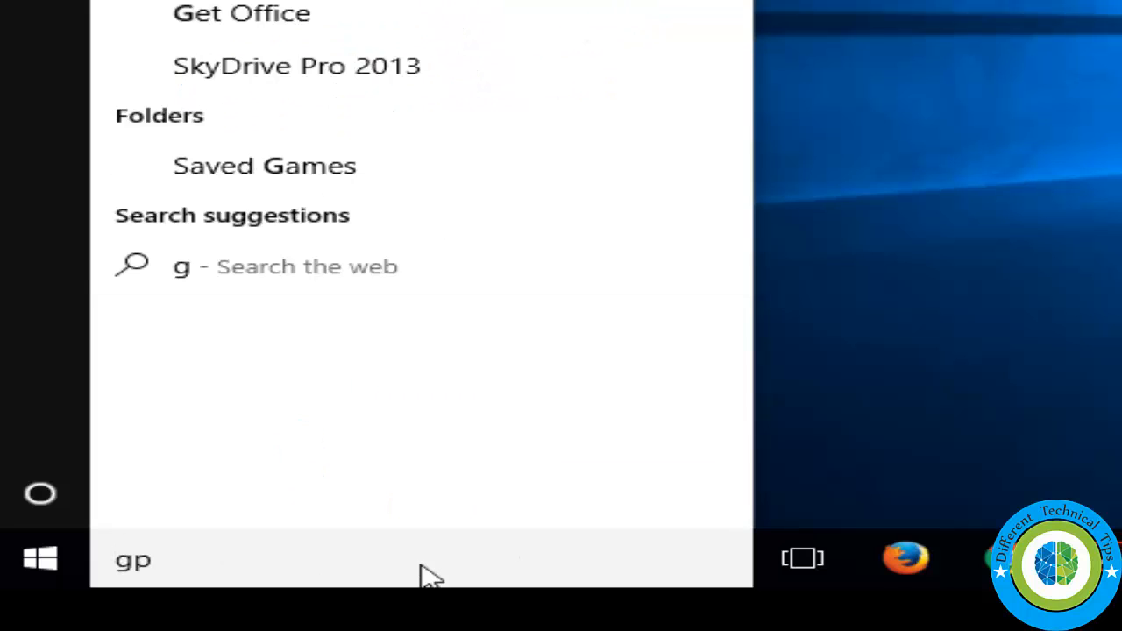
type("edit.msc")
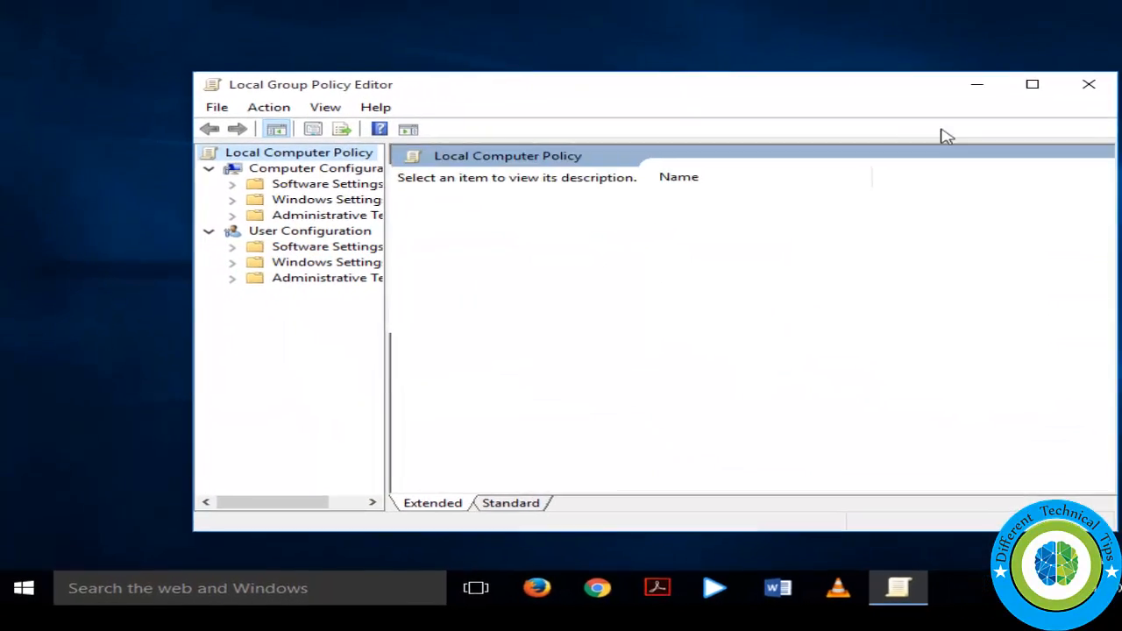
- Widen the policy tree and expand Computer Configuration > Administrative Templates
left_click(1031, 84)
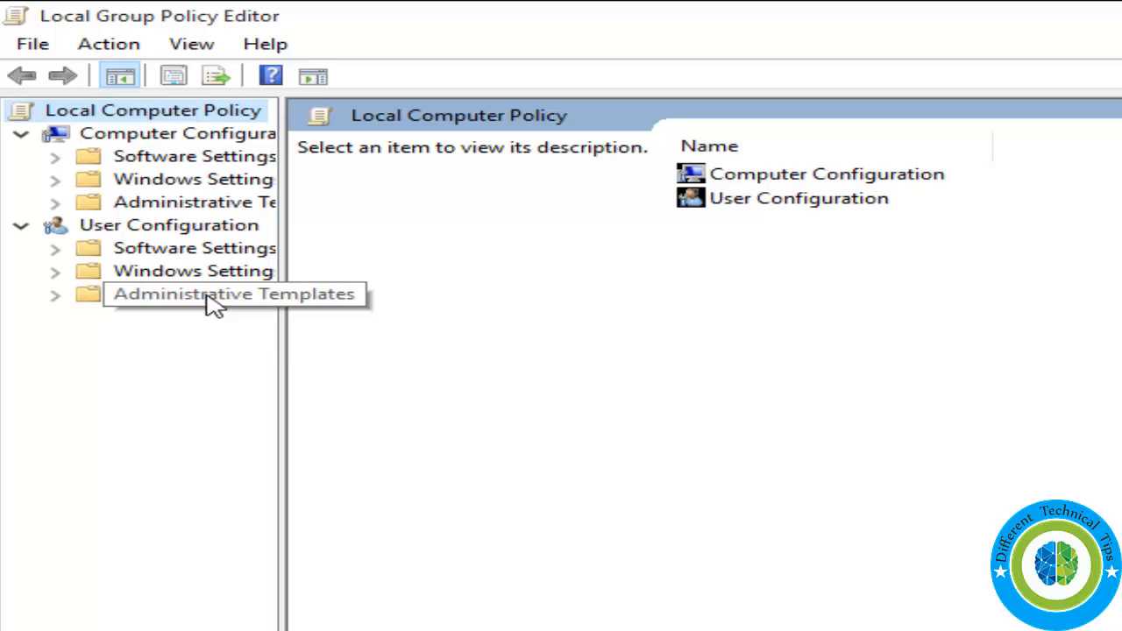
left_click_drag(284, 347, 337, 347)
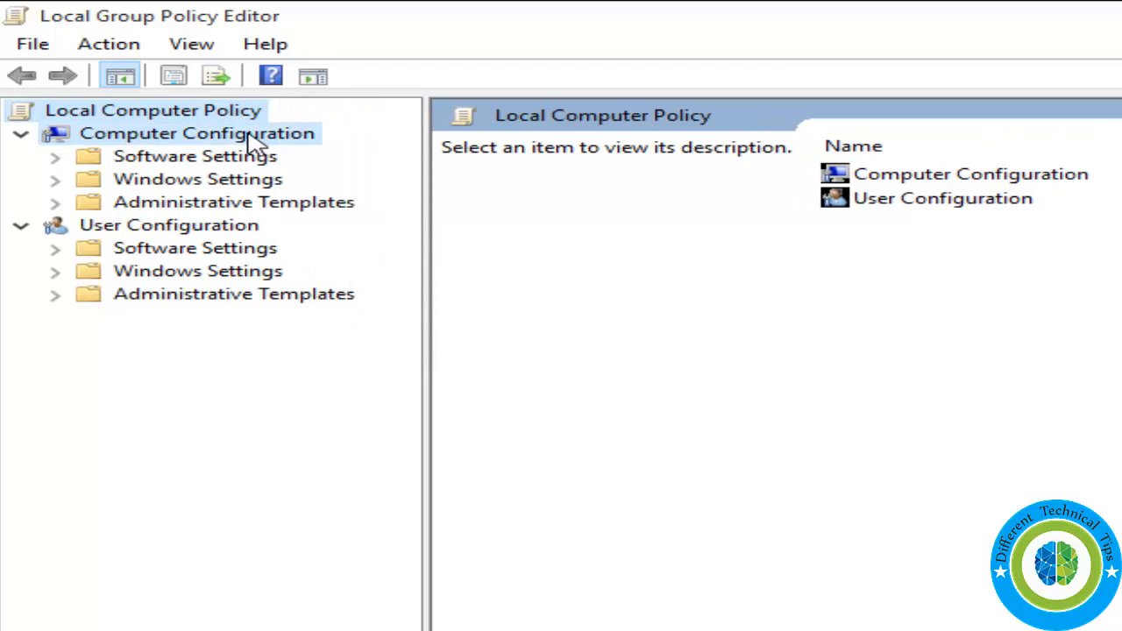
left_click(196, 133)
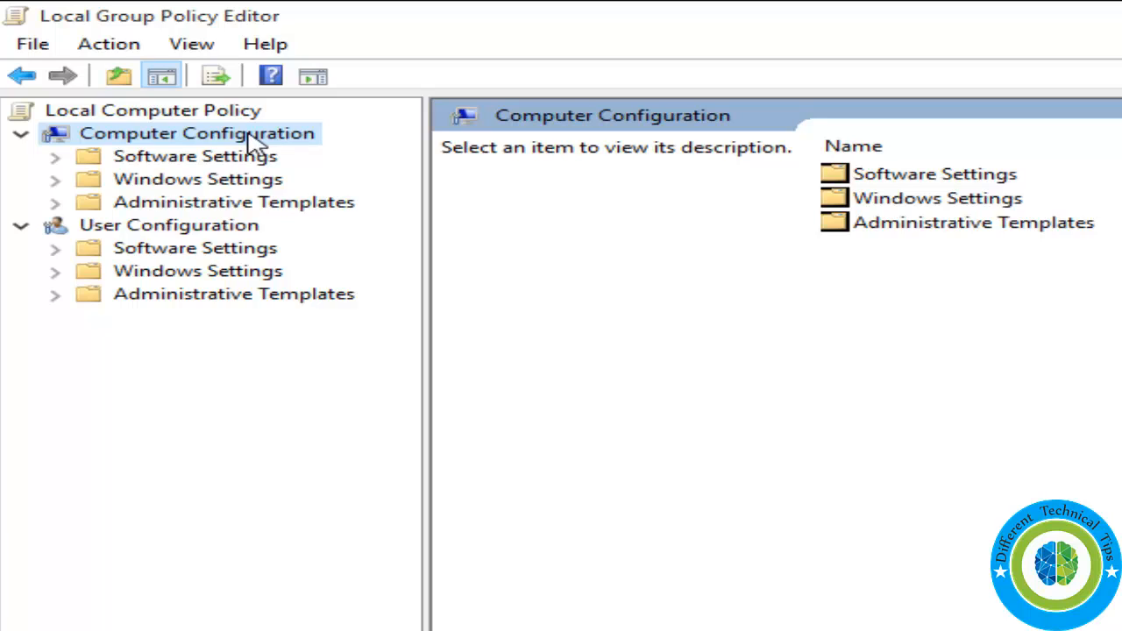
mouse_move(56, 214)
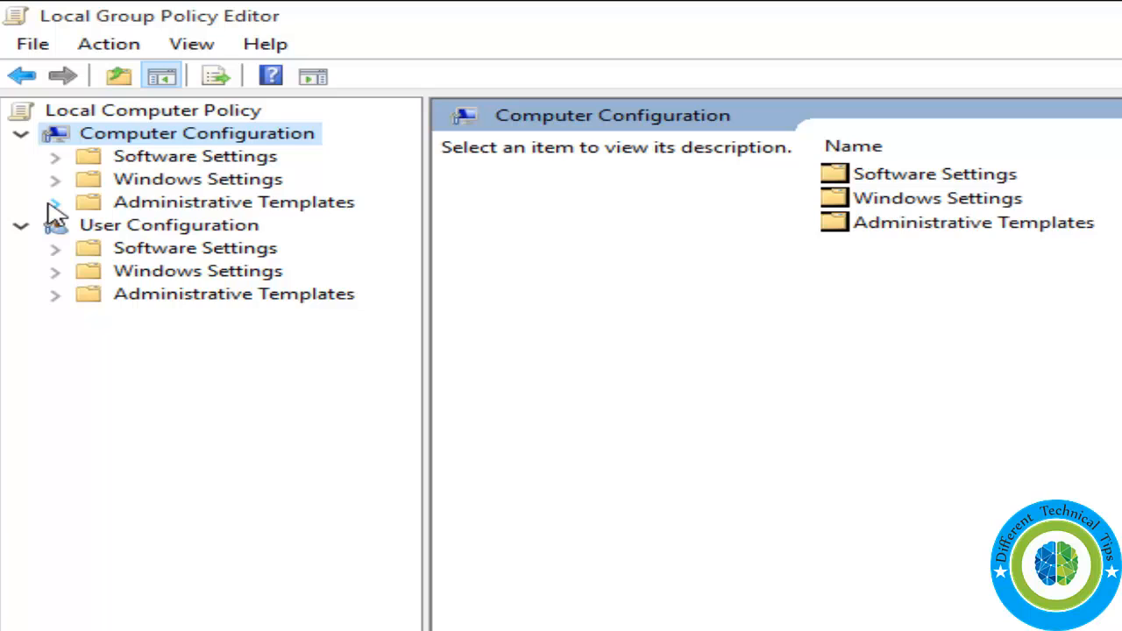
left_click(55, 202)
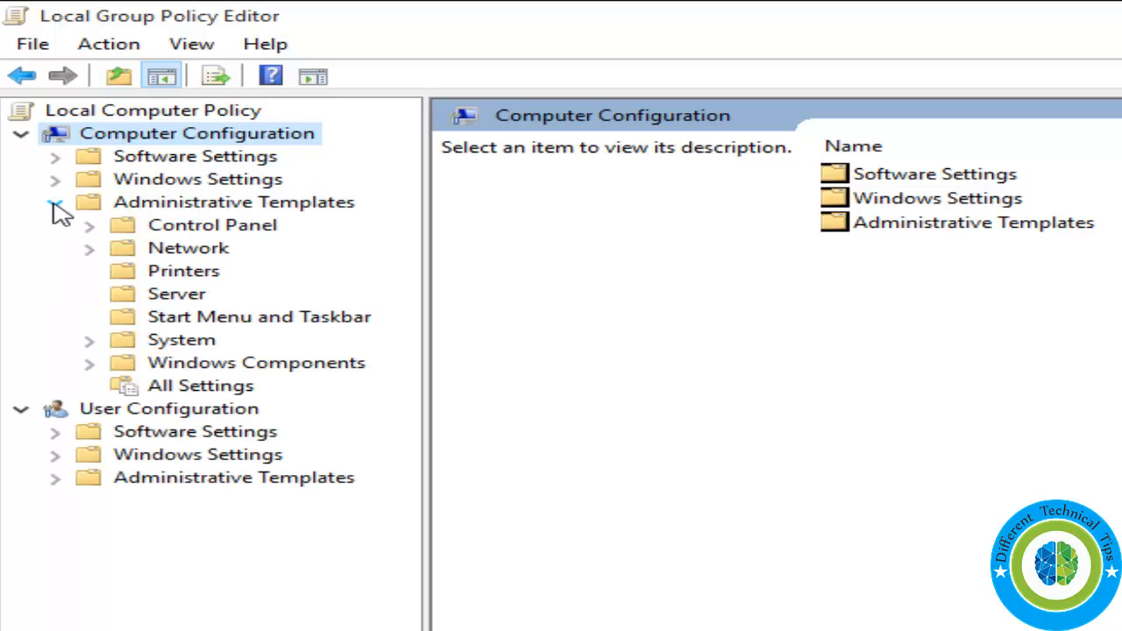
- Expand System and select its Logon folder so the logon policies are listed
left_click(90, 340)
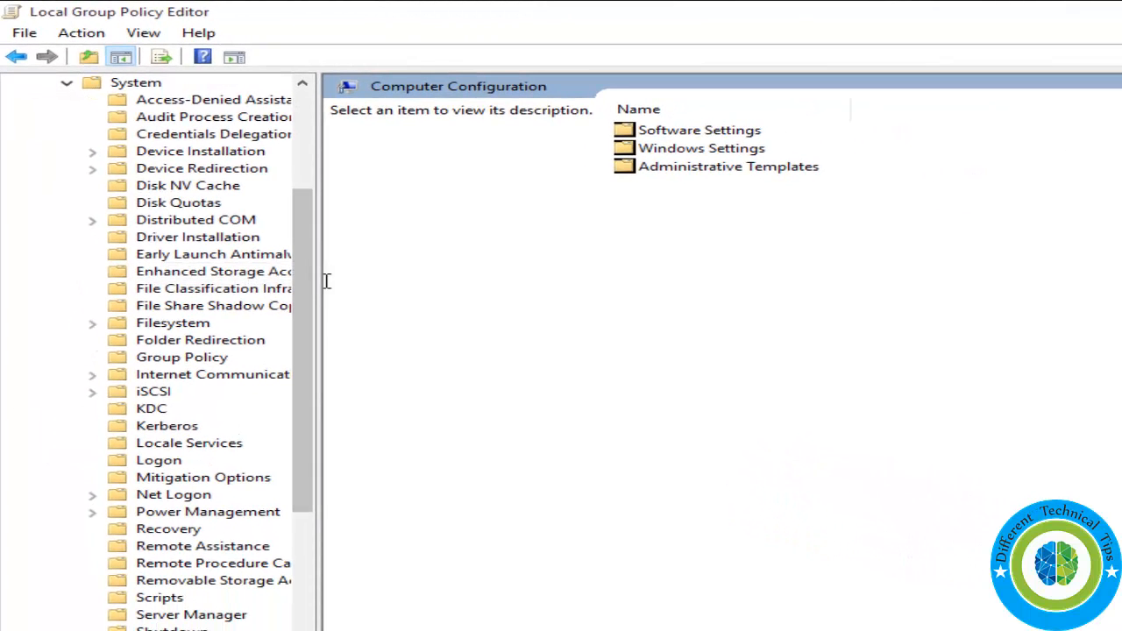
left_click_drag(323, 284, 427, 284)
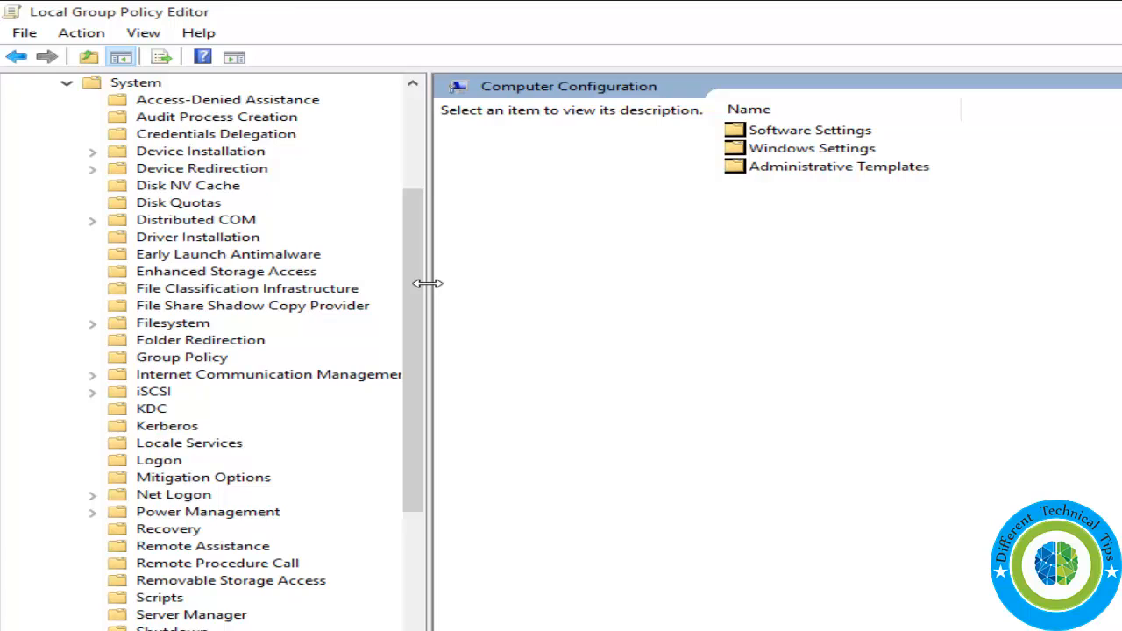
mouse_move(429, 291)
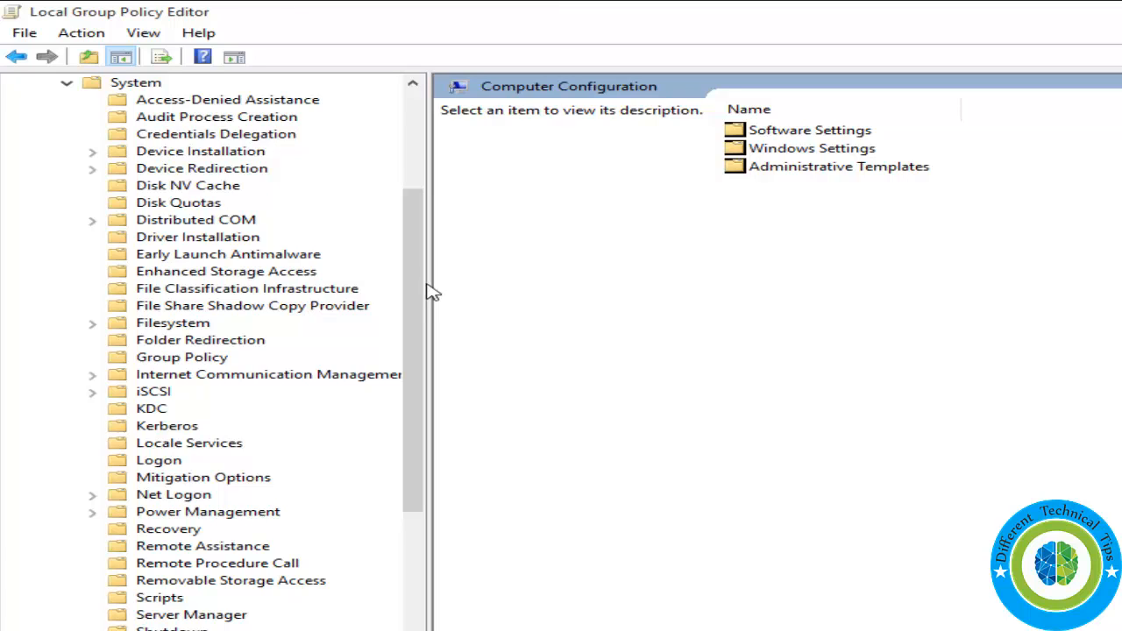
mouse_move(239, 487)
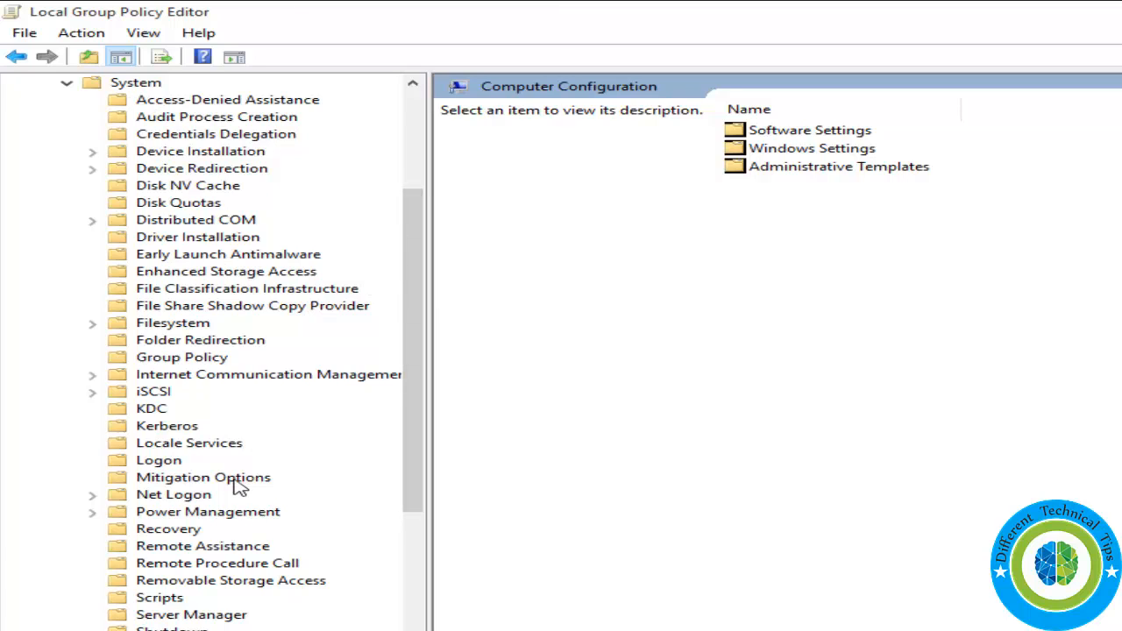
mouse_move(147, 453)
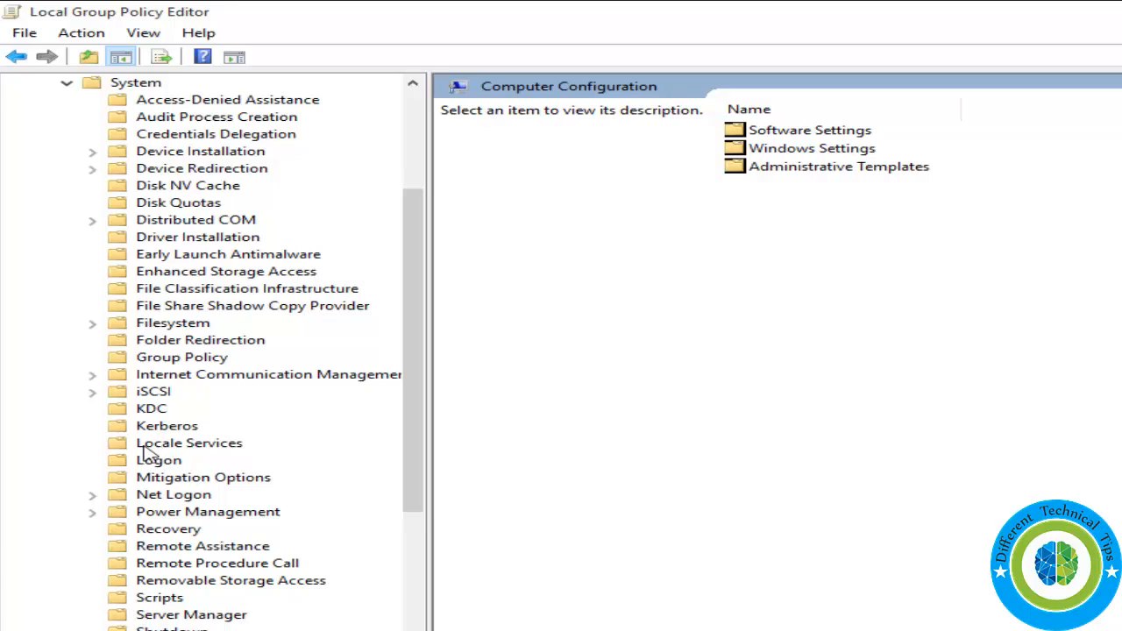
mouse_move(156, 466)
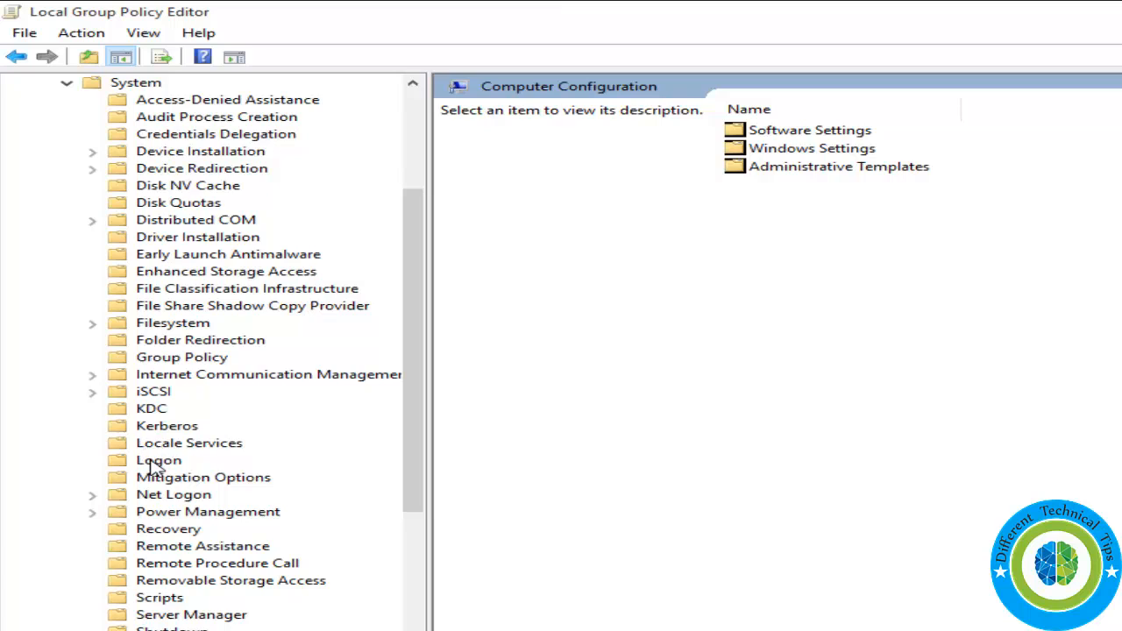
left_click(158, 459)
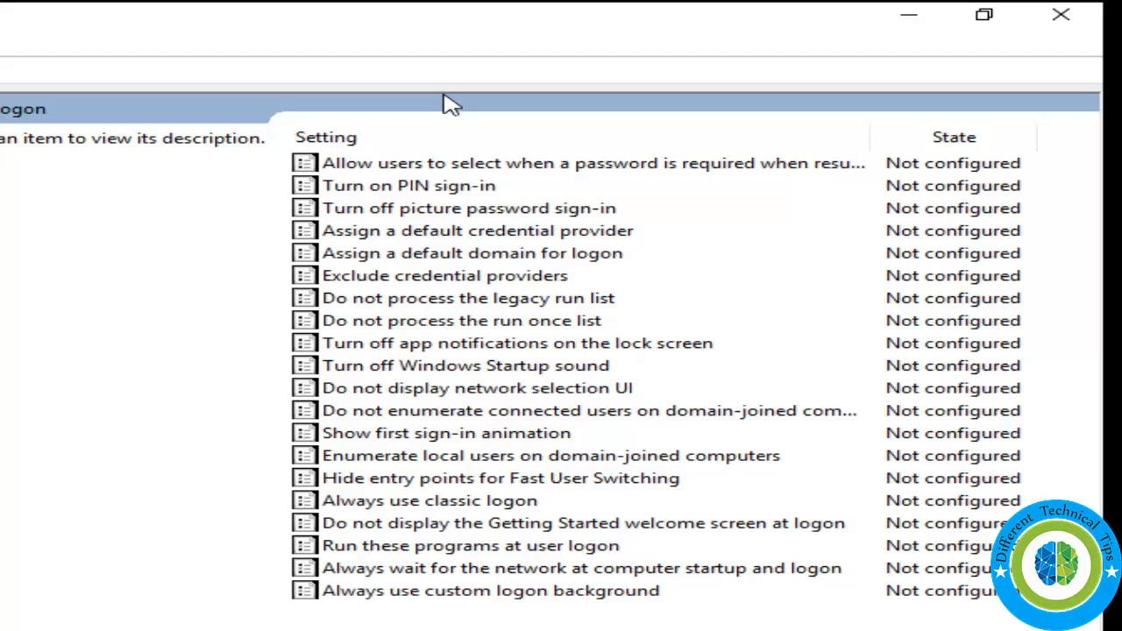
mouse_move(412, 319)
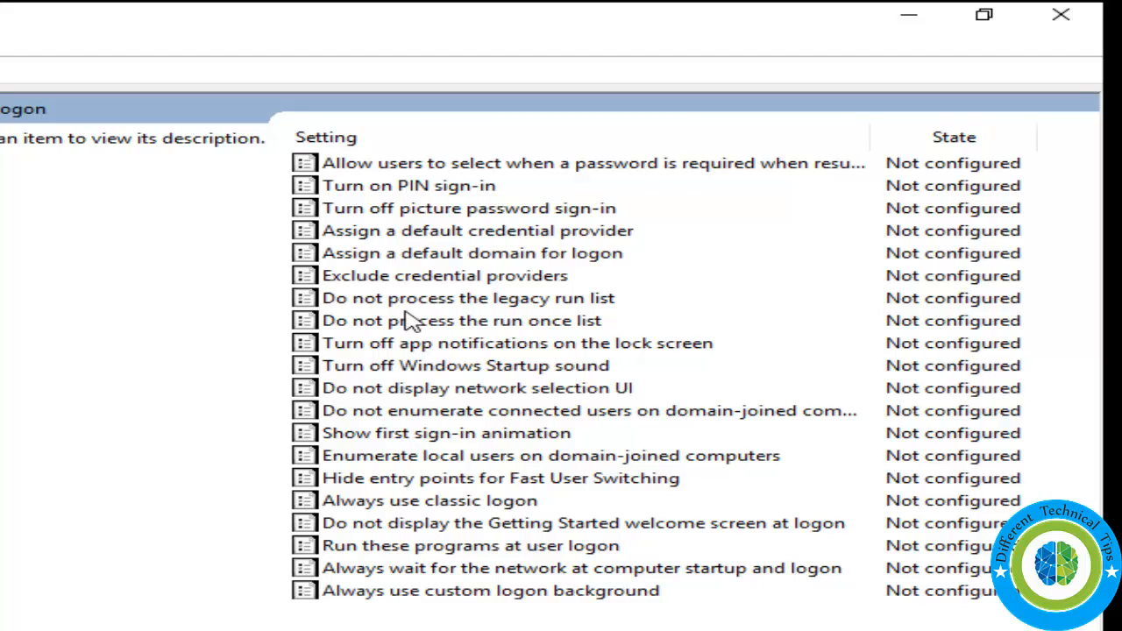
mouse_move(452, 336)
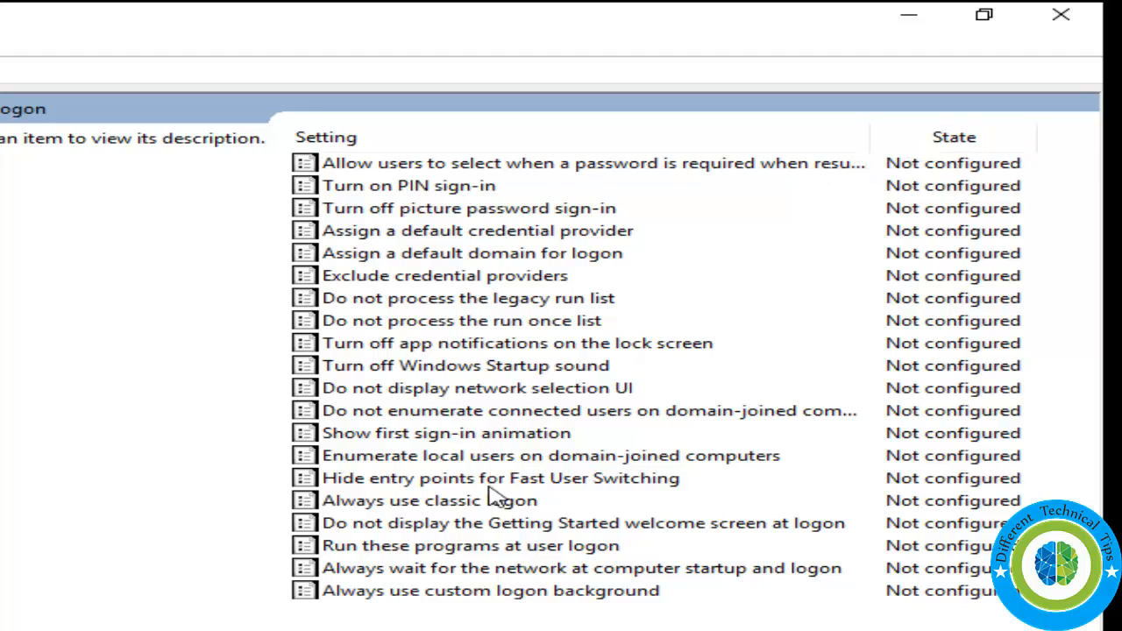
- Set 'Do not display the Getting Started welcome screen at logon' to Disabled and confirm
left_click(581, 522)
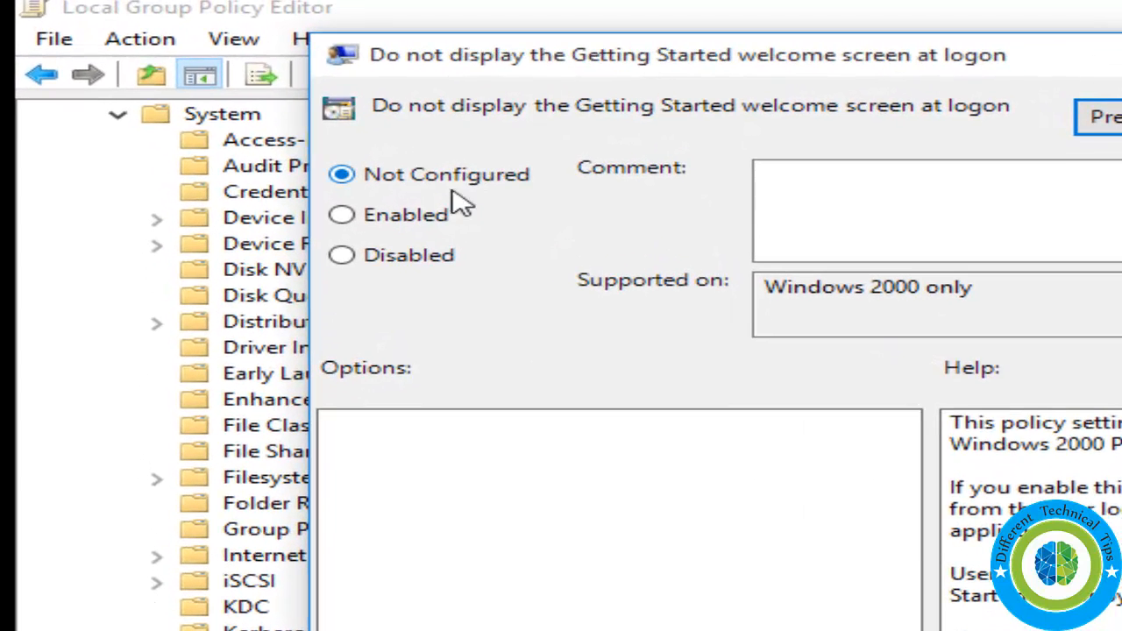
mouse_move(1013, 136)
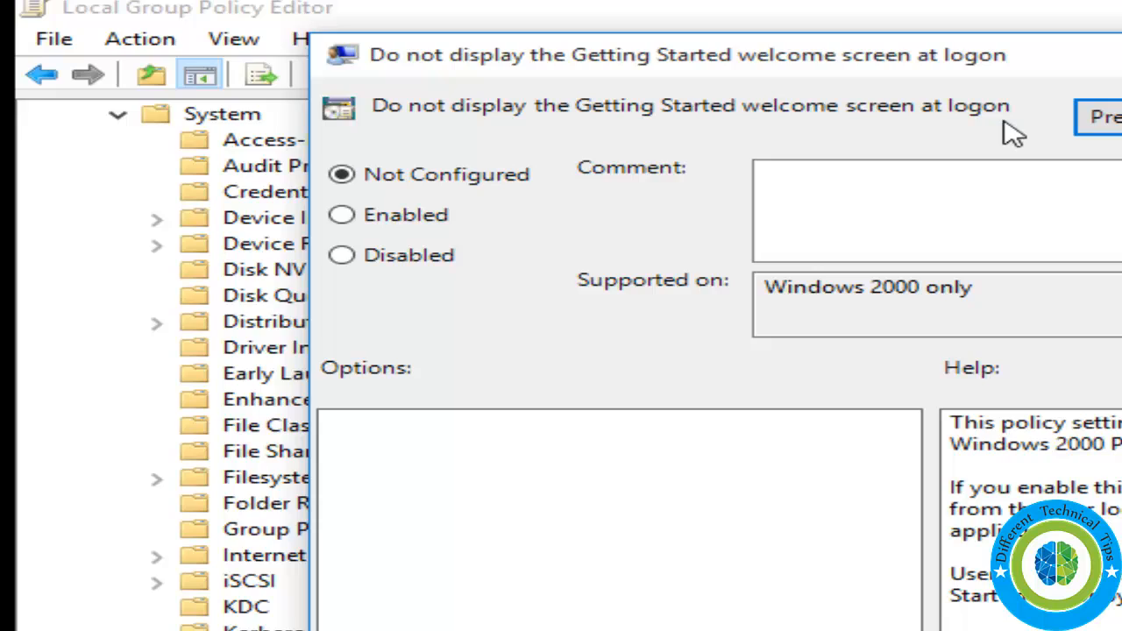
mouse_move(340, 256)
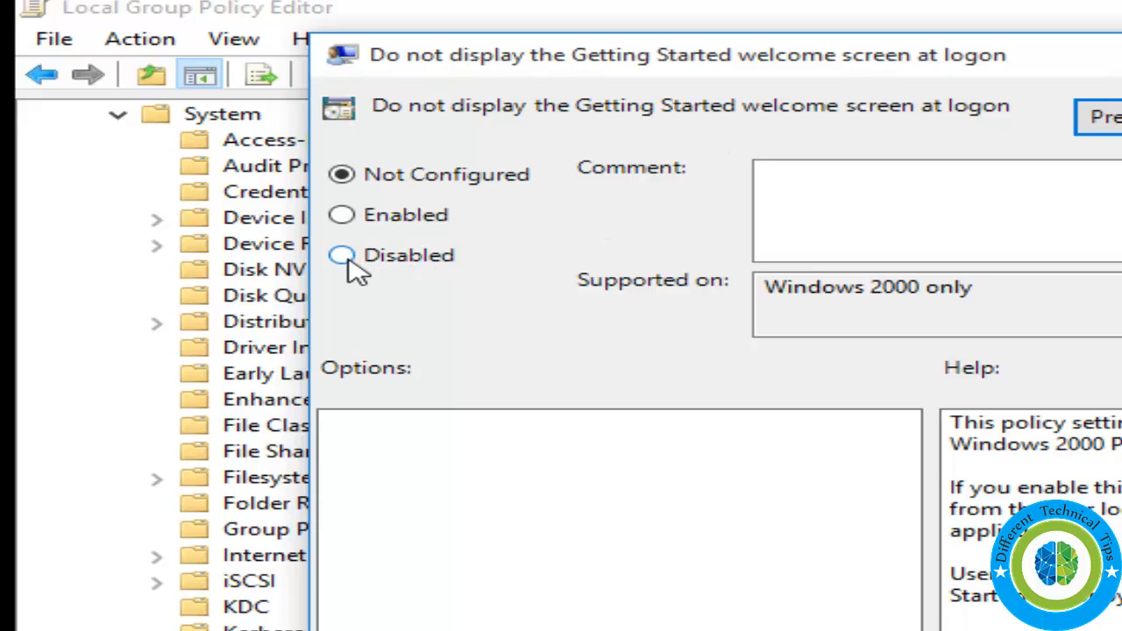
left_click(340, 256)
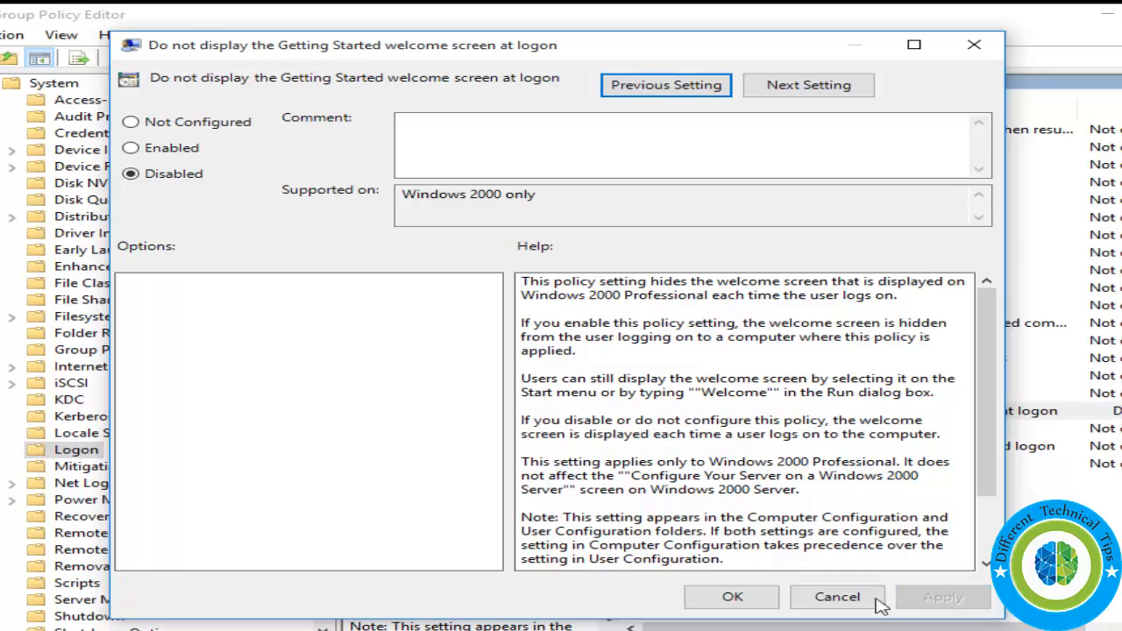
mouse_move(731, 596)
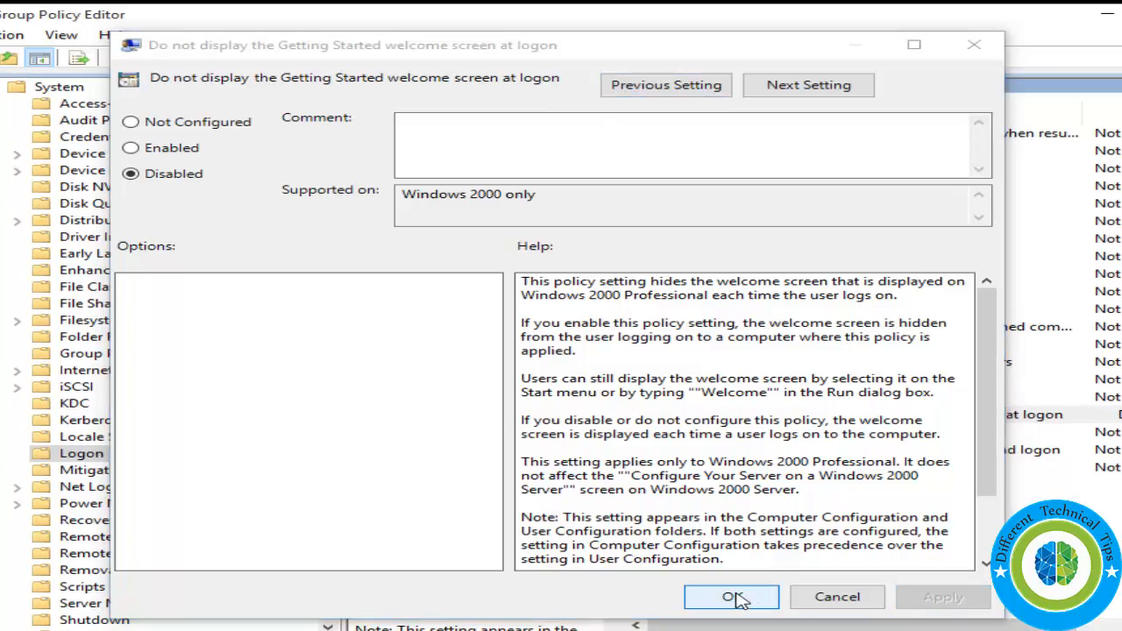
left_click(729, 596)
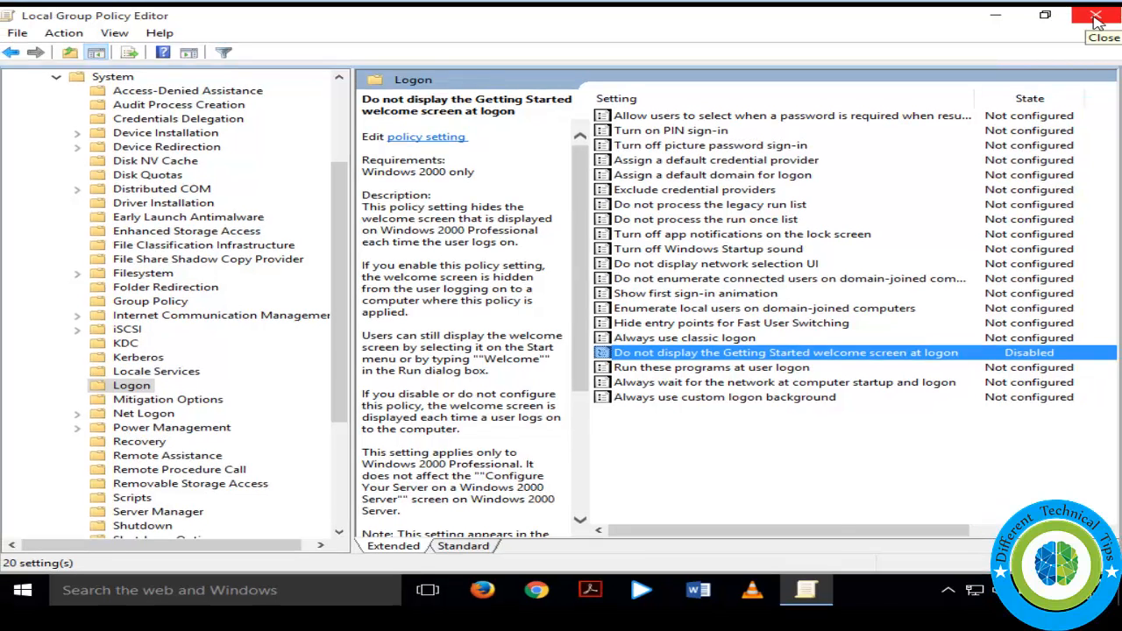
- Close the Local Group Policy Editor, leaving the desktop
left_click(1094, 16)
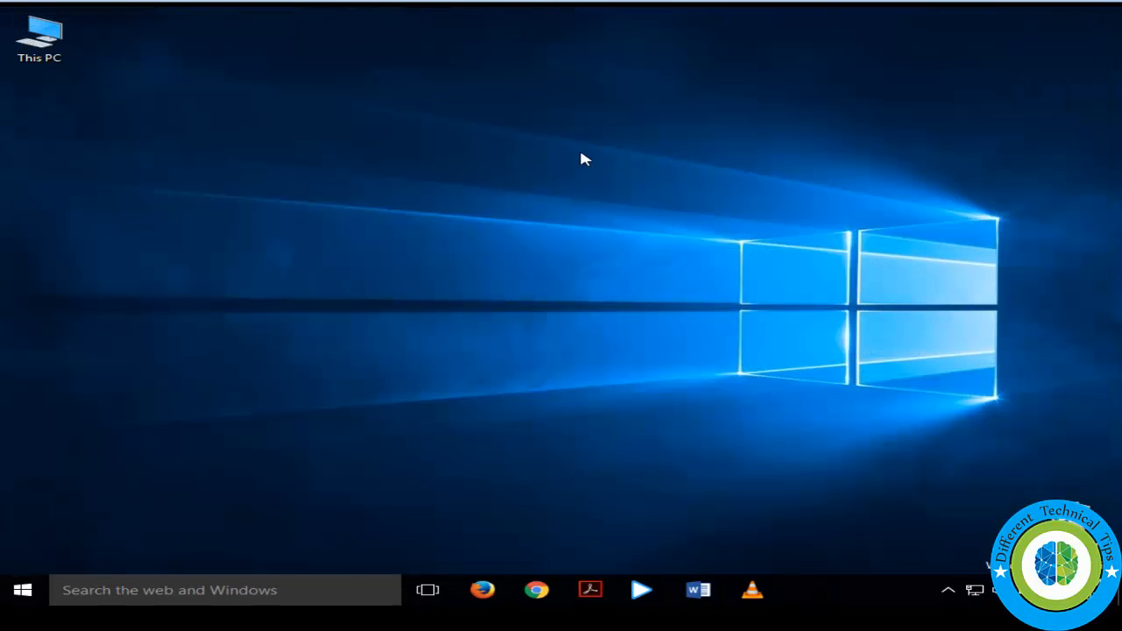
mouse_move(490, 196)
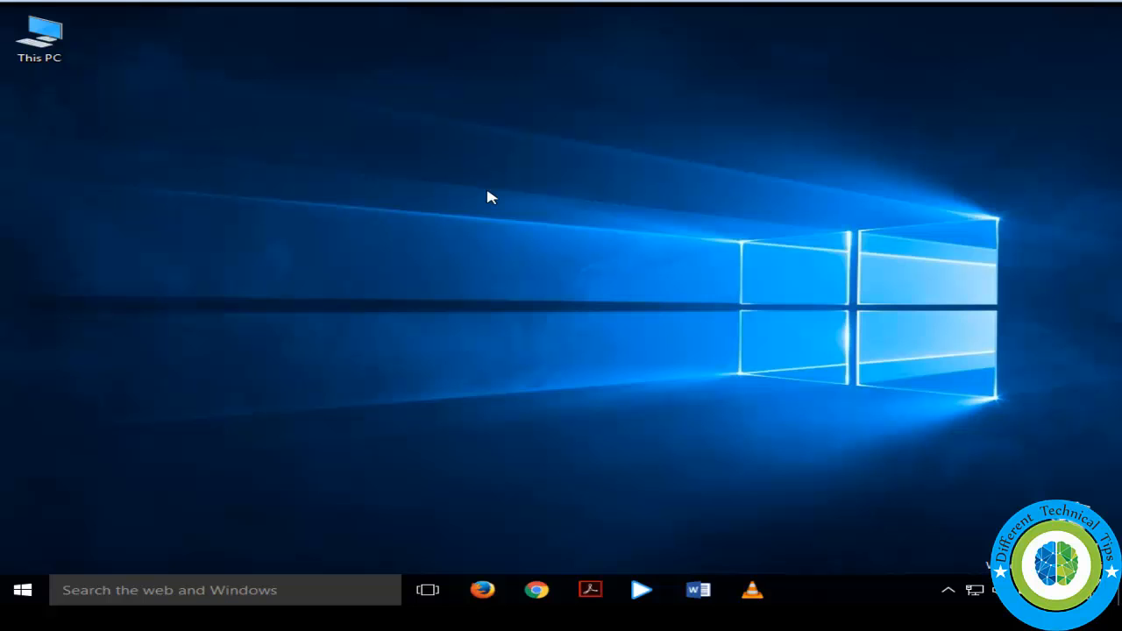
mouse_move(840, 32)
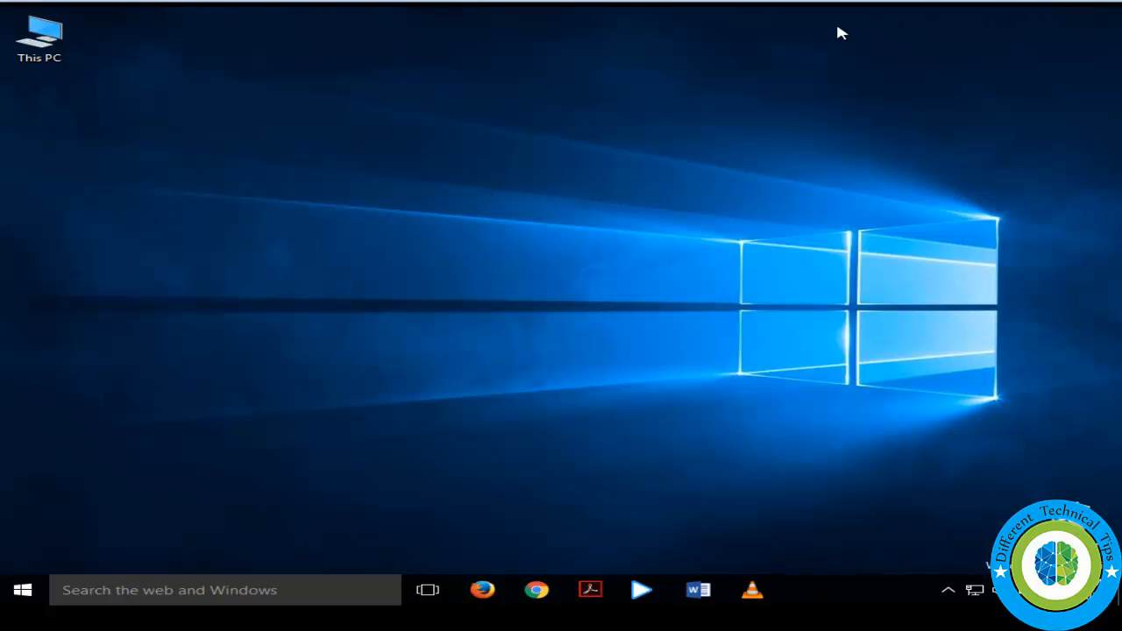